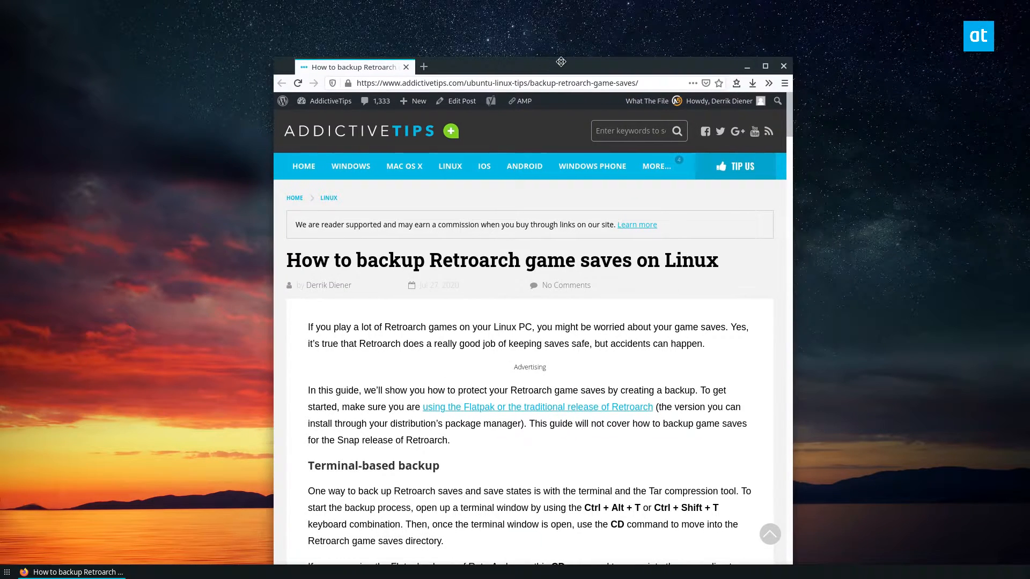
Step: Scroll through the Retroarch backup article to reach the Deja Dup guide link
{"action": "scroll", "scroll_direction": "down", "scroll_amount": 3}
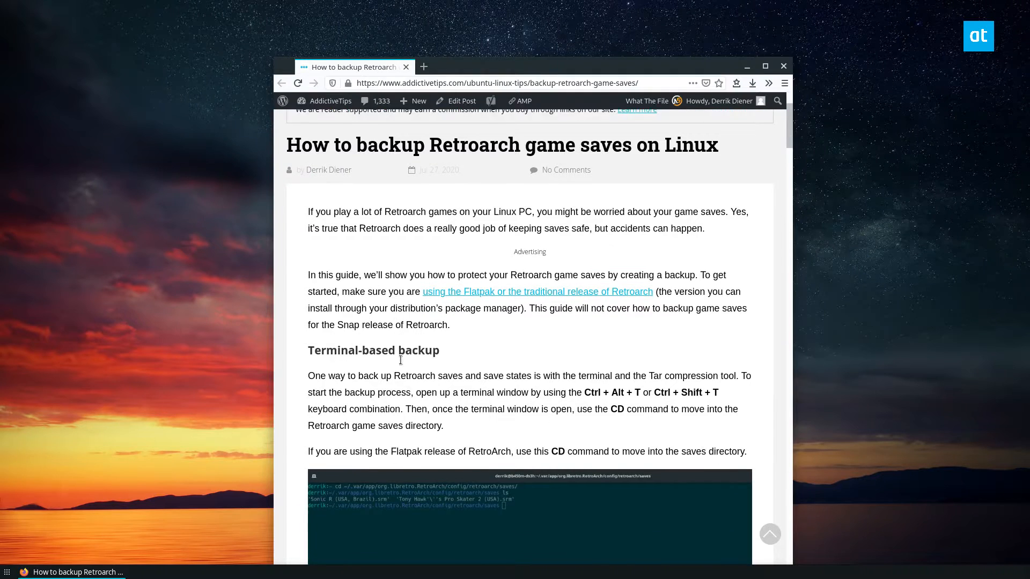
{"action": "scroll", "scroll_direction": "down", "scroll_amount": 3}
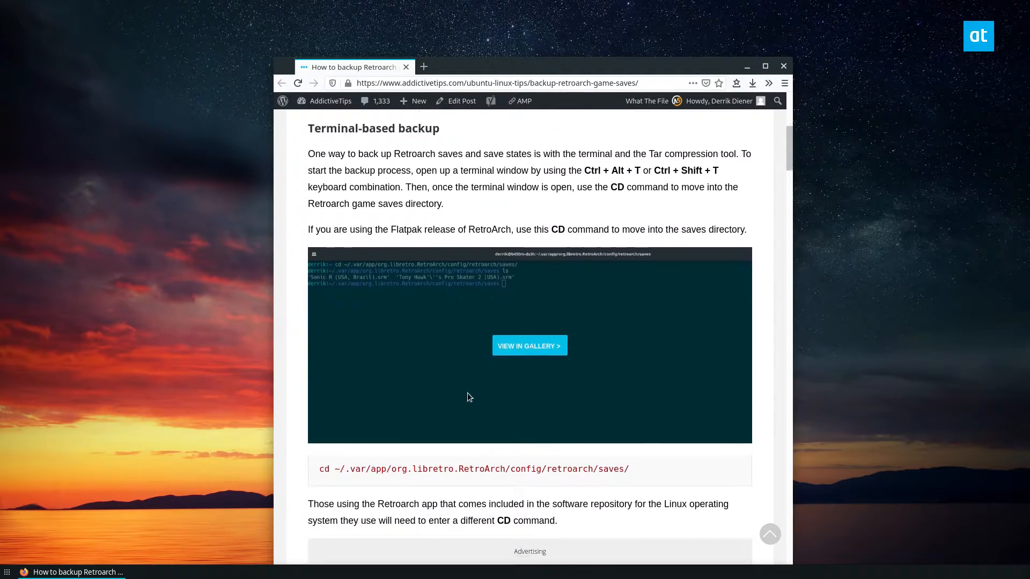
{"action": "scroll", "scroll_direction": "up", "scroll_amount": 3}
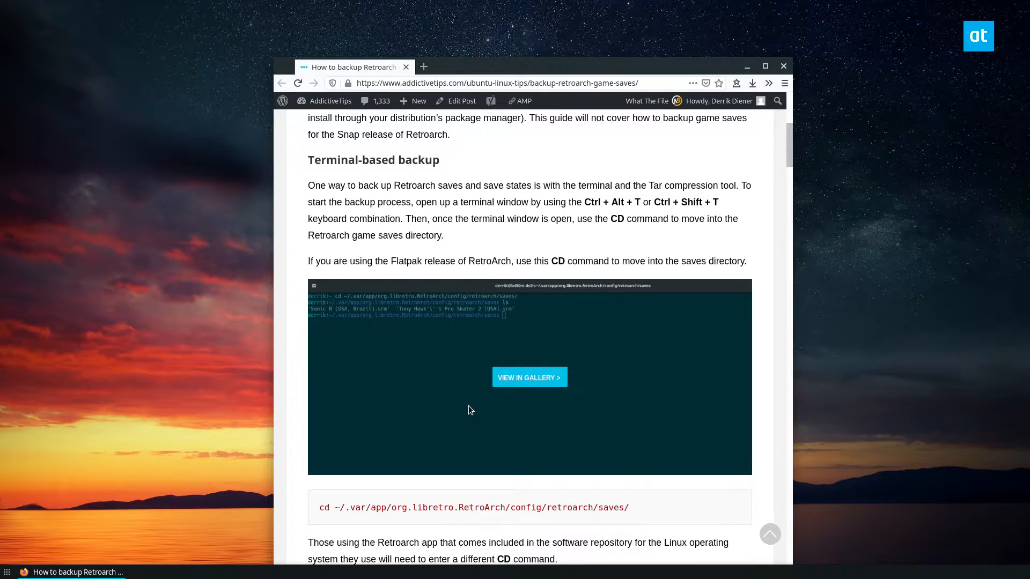
{"action": "scroll", "scroll_direction": "down", "scroll_amount": 3}
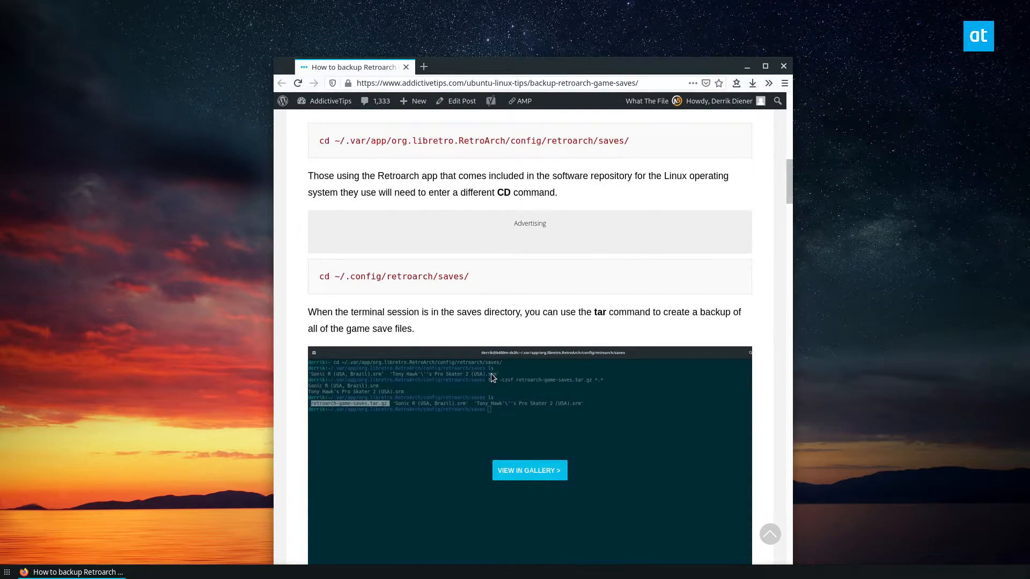
{"action": "scroll", "scroll_direction": "down", "scroll_amount": 3}
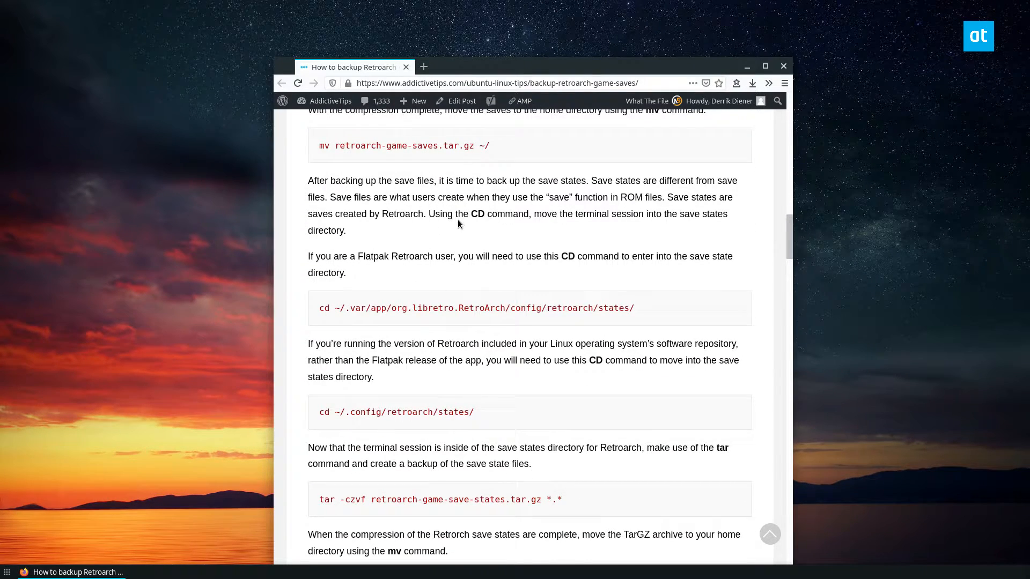
{"action": "scroll", "scroll_direction": "down", "scroll_amount": 3}
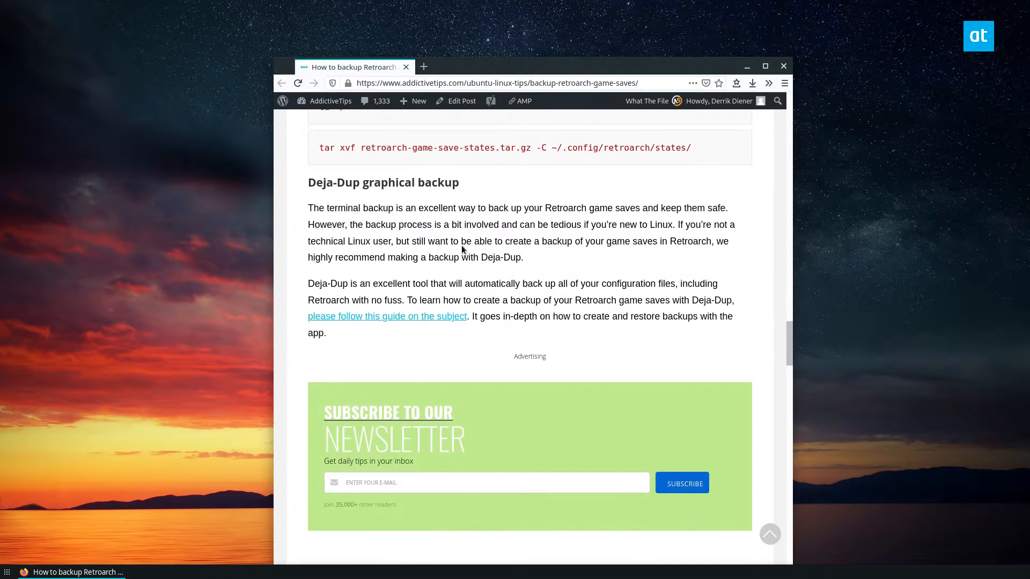
{"action": "scroll", "scroll_direction": "up", "scroll_amount": 3}
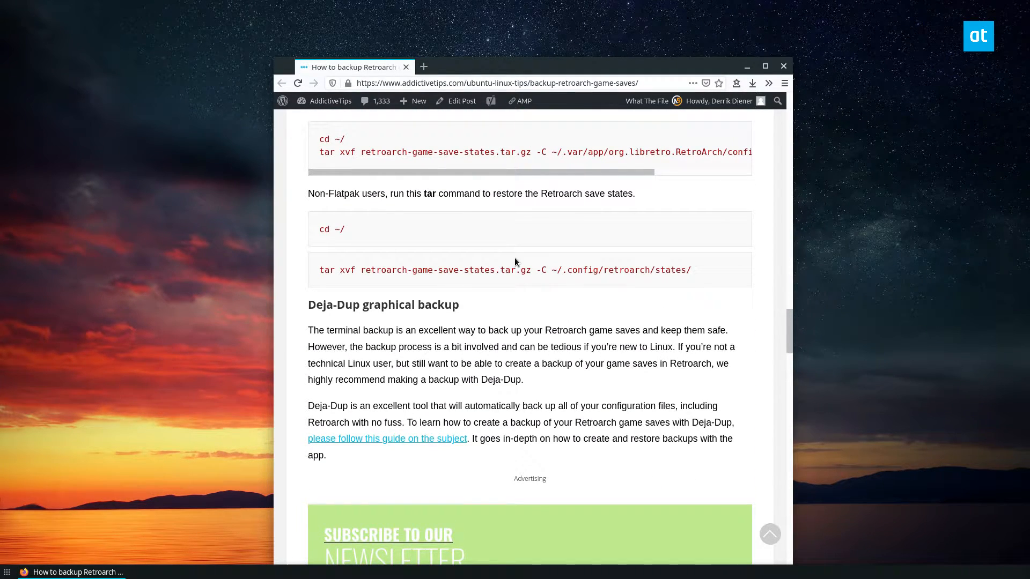
{"action": "mouse_move", "coordinate": [452, 490]}
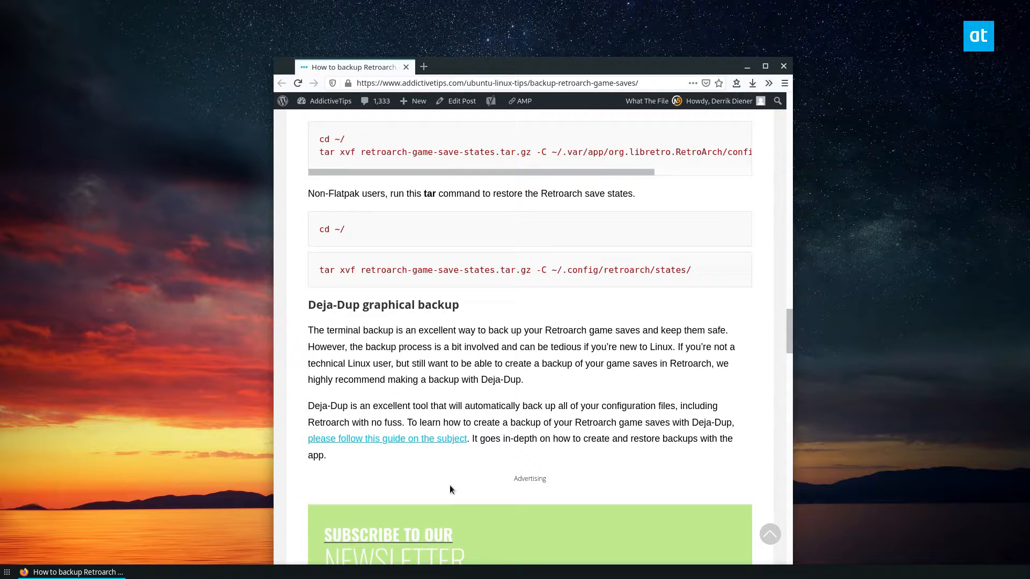
Step: Open the 'please follow this guide' Deja Dup link as a new page and scroll its local backup section
{"action": "right_click", "coordinate": [388, 438]}
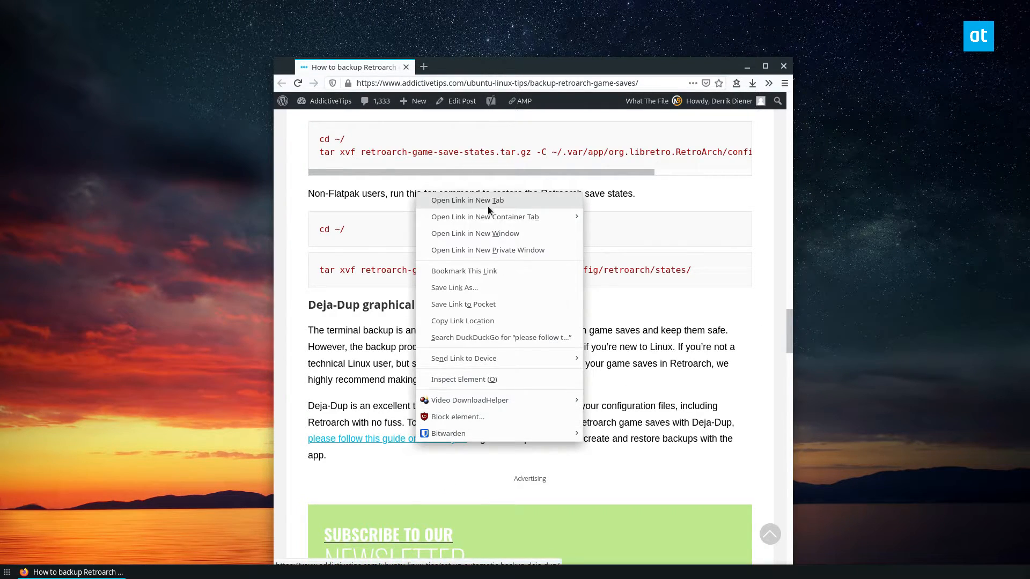
{"action": "left_click", "coordinate": [467, 201]}
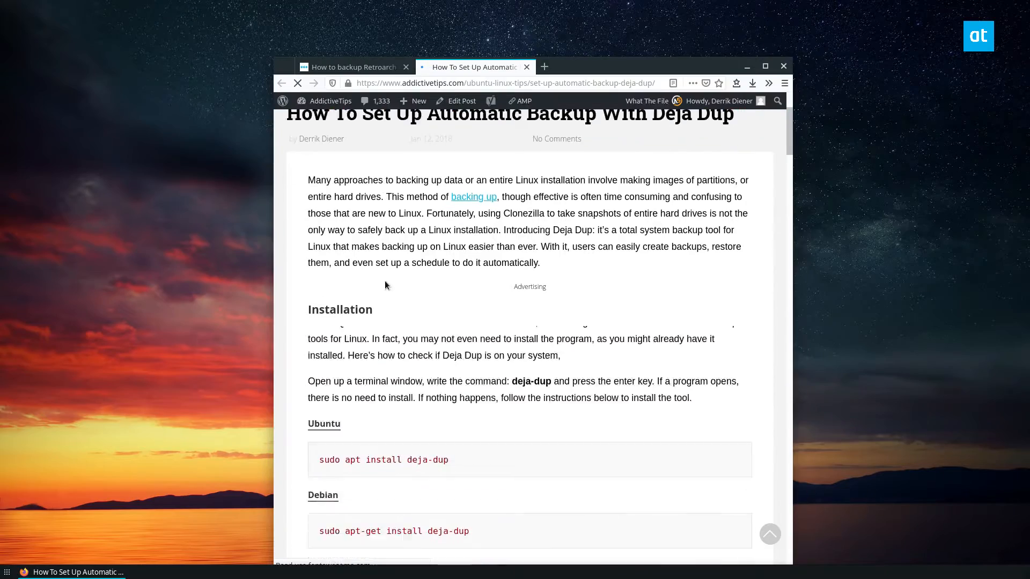
{"action": "scroll", "scroll_direction": "down", "scroll_amount": 3}
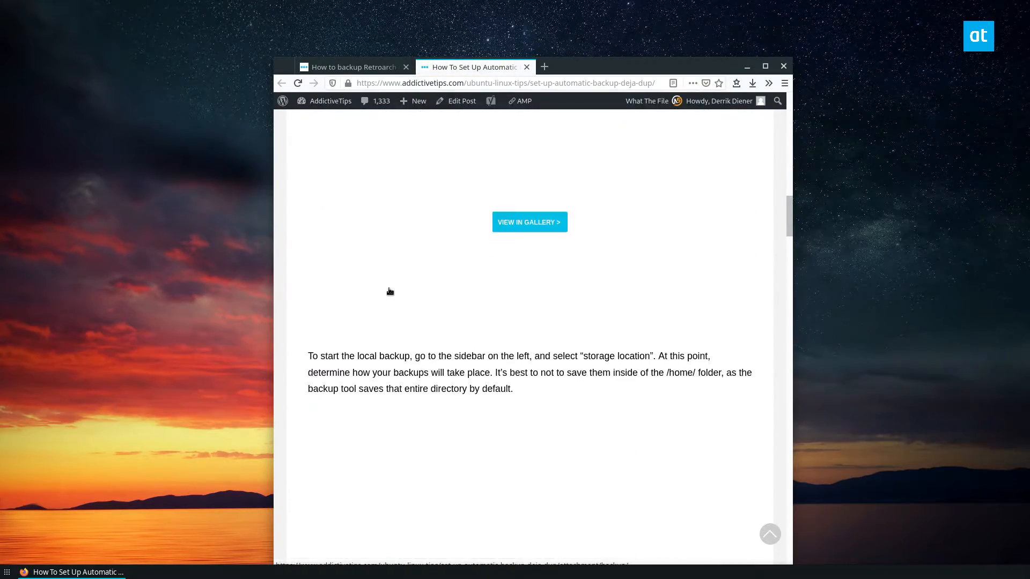
{"action": "scroll", "scroll_direction": "down", "scroll_amount": 3}
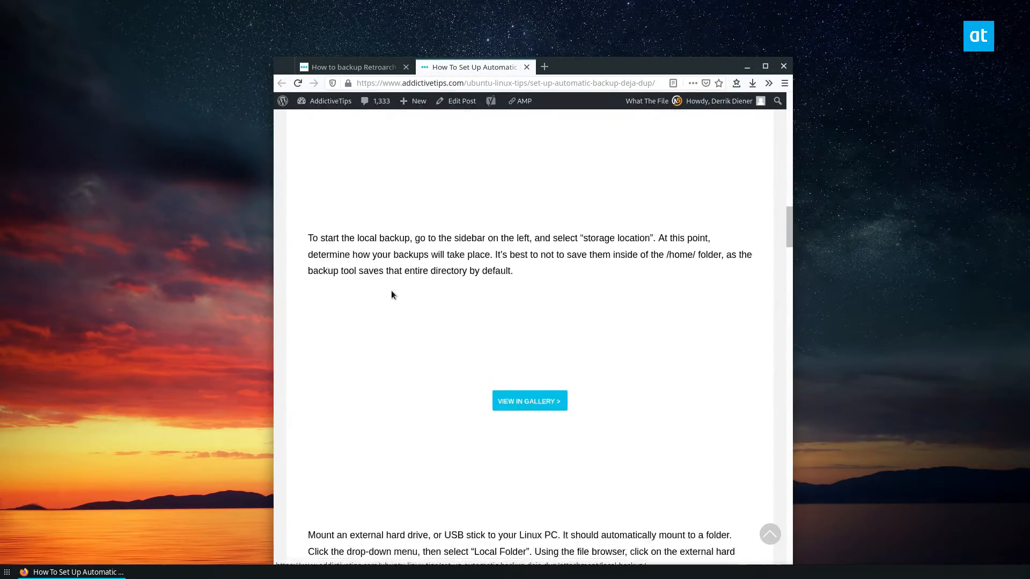
{"action": "scroll", "scroll_direction": "up", "scroll_amount": 3}
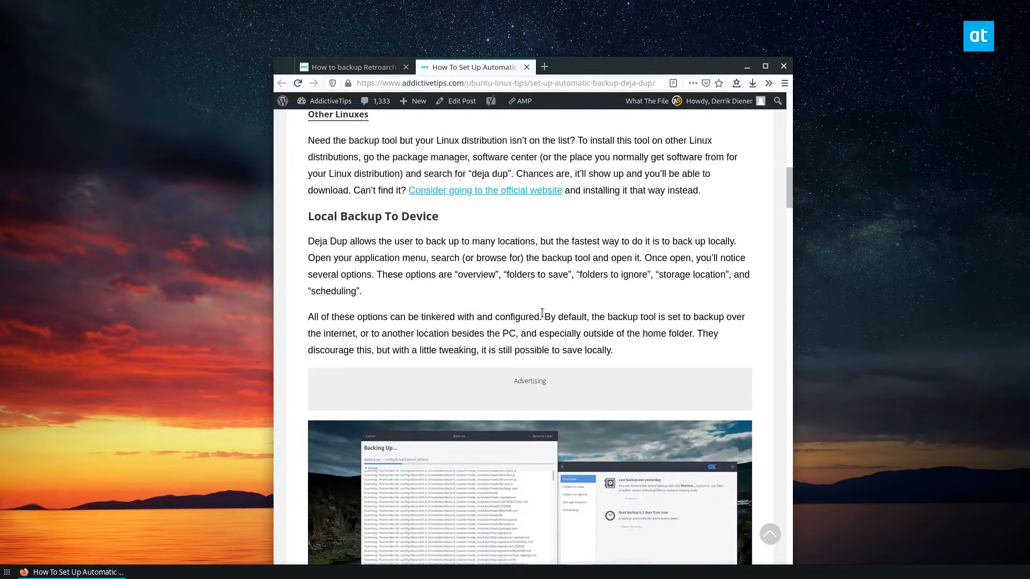
{"action": "scroll", "scroll_direction": "down", "scroll_amount": 3}
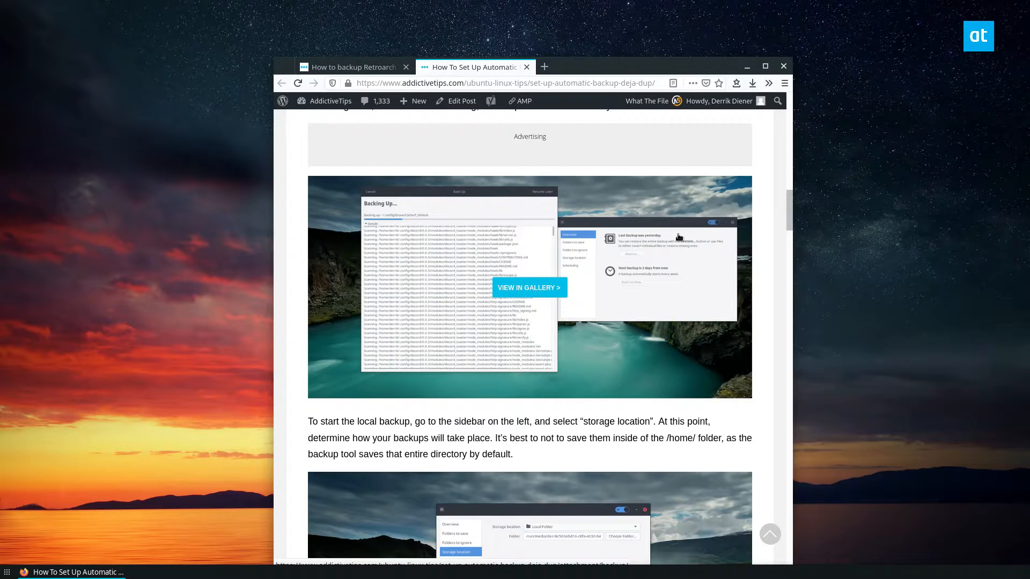
{"action": "mouse_move", "coordinate": [526, 69]}
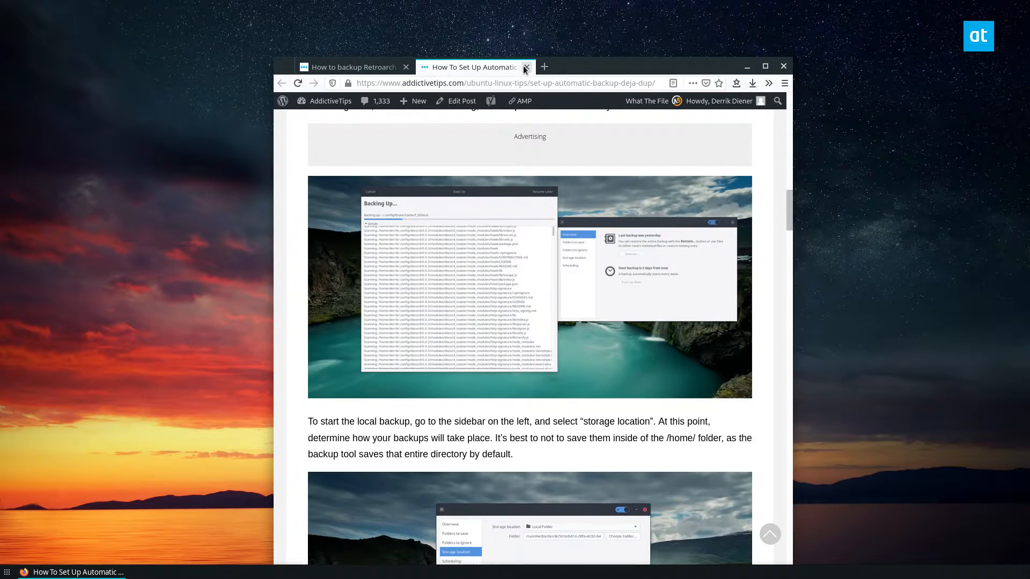
Step: Close the Deja Dup page, select the Flatpak saves cd command, and set the article beside the terminal
{"action": "left_click", "coordinate": [525, 67]}
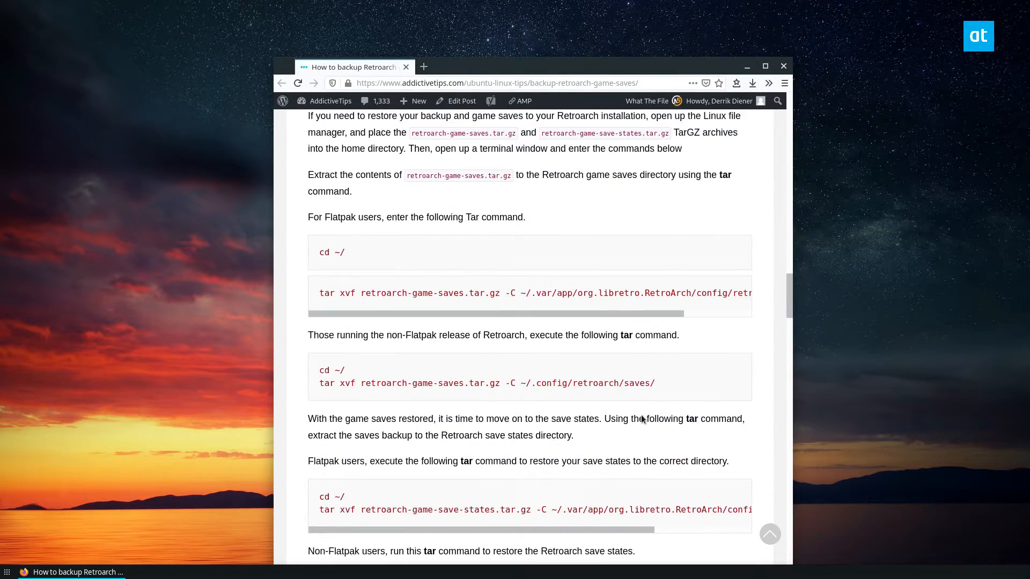
{"action": "scroll", "scroll_direction": "up", "scroll_amount": 3}
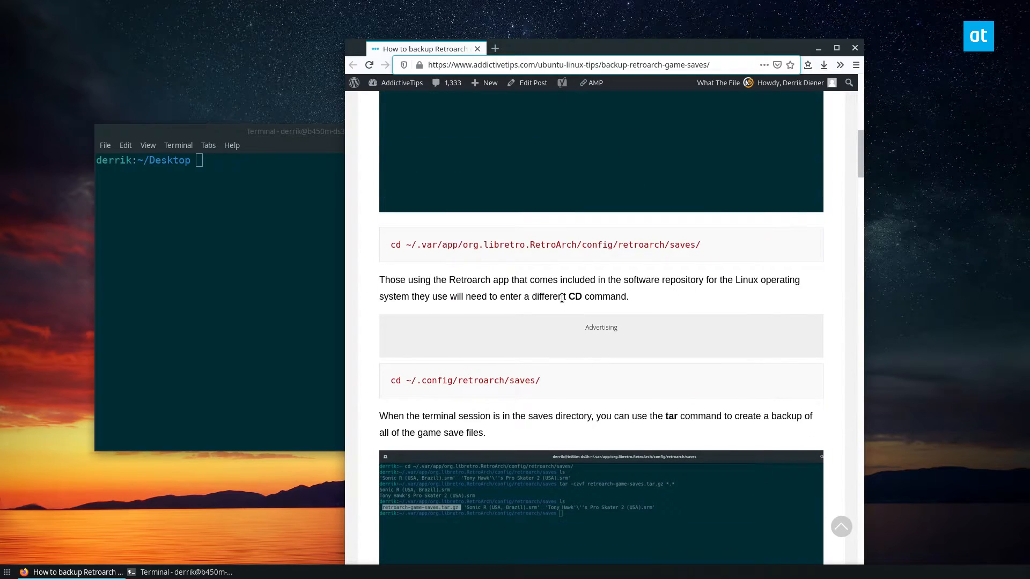
{"action": "triple_click", "coordinate": [544, 244]}
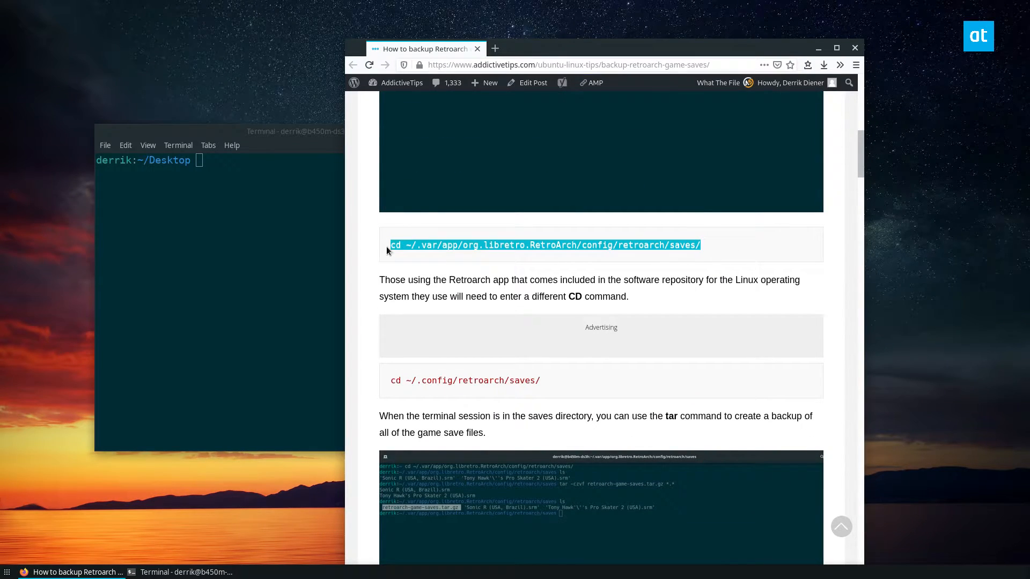
{"action": "left_click_drag", "start_coordinate": [294, 131], "coordinate": [267, 148]}
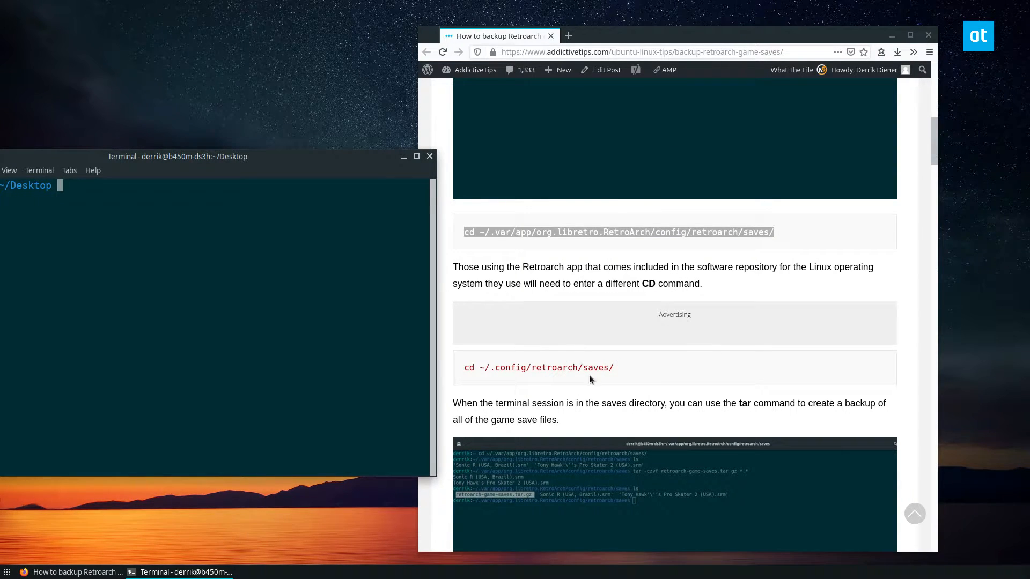
{"action": "scroll", "scroll_direction": "up", "scroll_amount": 3}
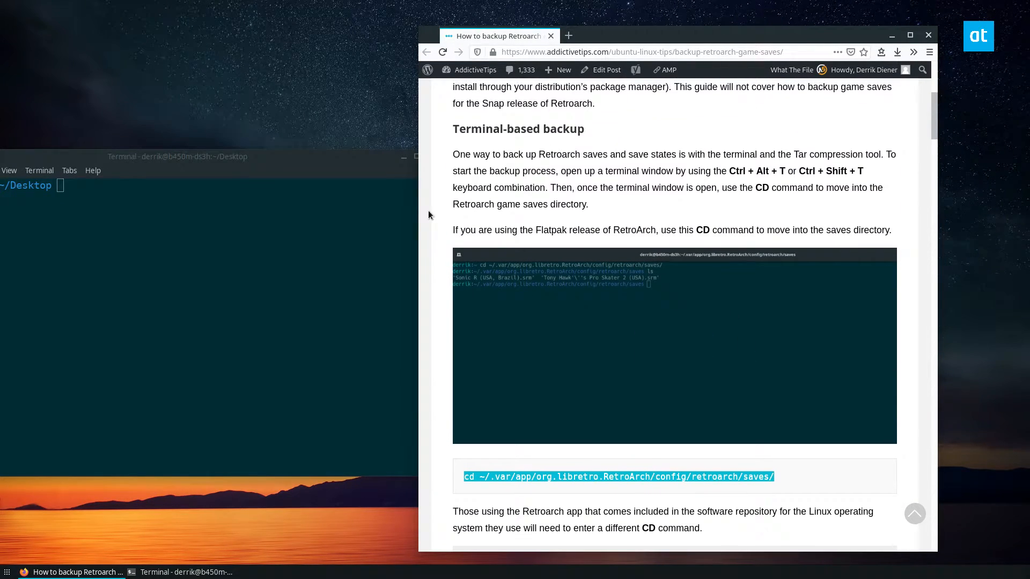
{"action": "scroll", "scroll_direction": "down", "scroll_amount": 3}
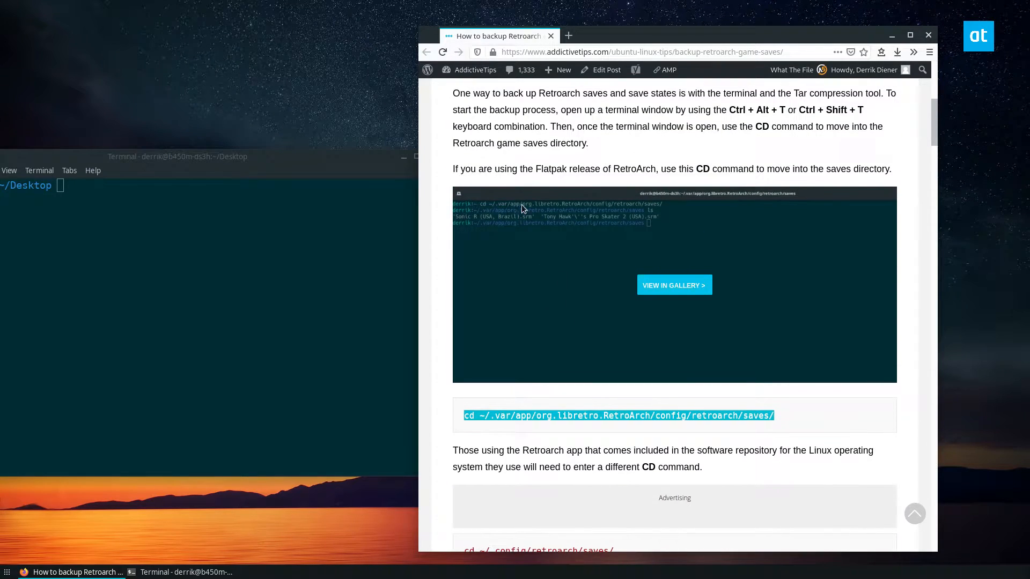
{"action": "scroll", "scroll_direction": "down", "scroll_amount": 3}
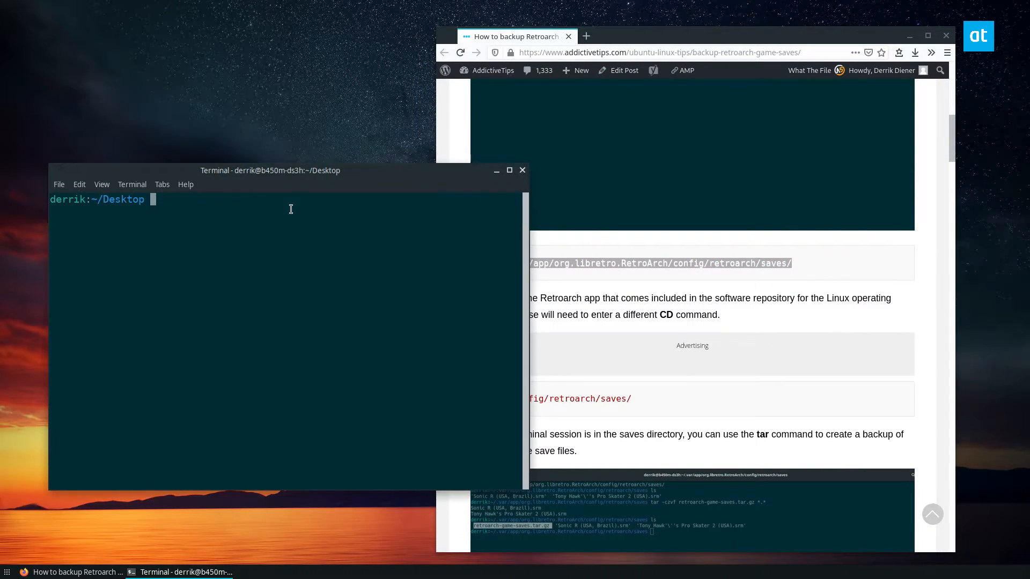
Step: Enter ~/.var/app/org.libretro.RetroArch/config/retroarch/saves/ and build retroarch-game-saves.tar.gz from the .srm files
{"action": "type", "text": "cd ~/.var/app/org.libretro.RetroArch/config/retroarch/saves/"}
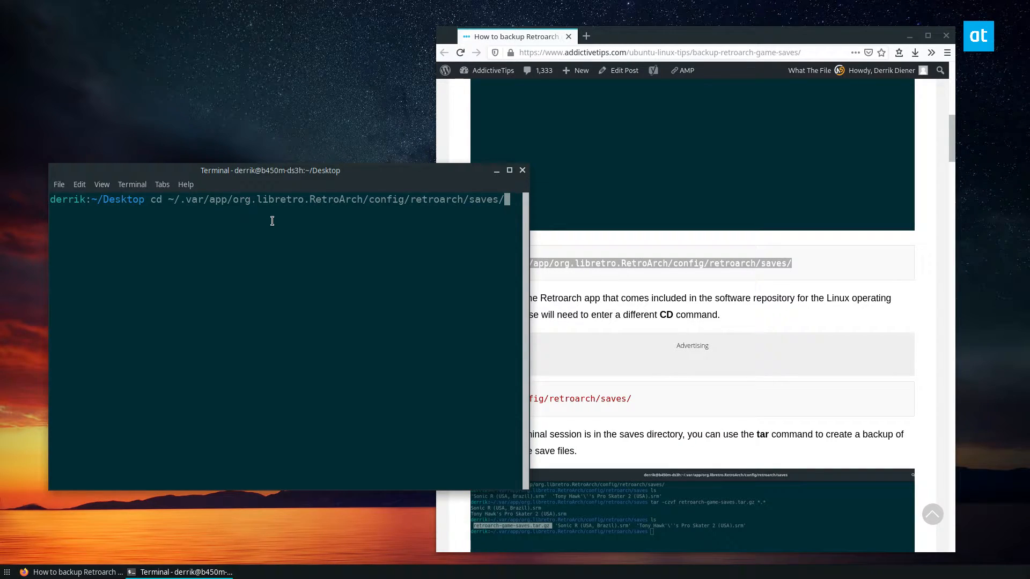
{"action": "key", "text": "Return"}
{"action": "type", "text": "ls"}
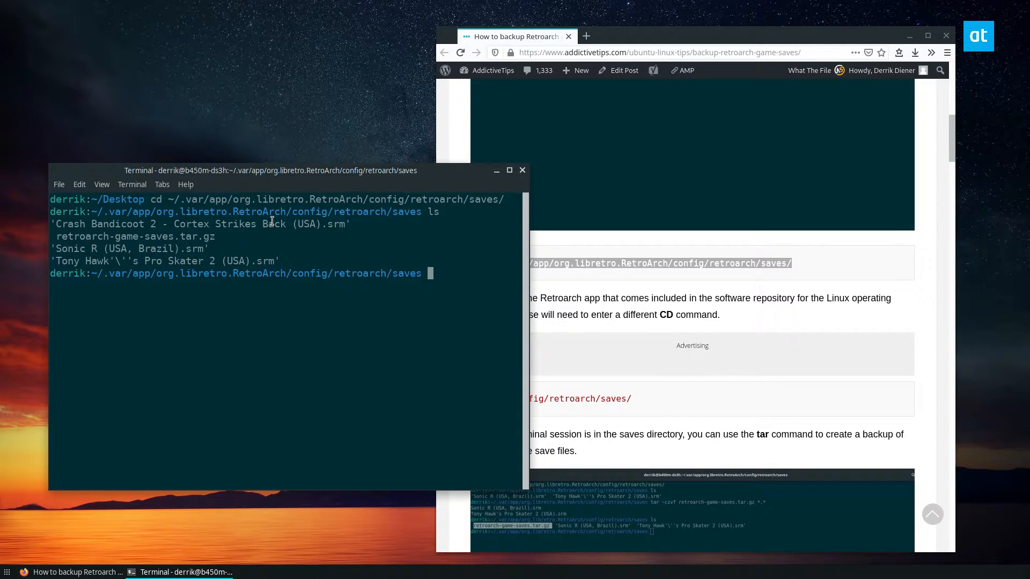
{"action": "mouse_move", "coordinate": [6, 192]}
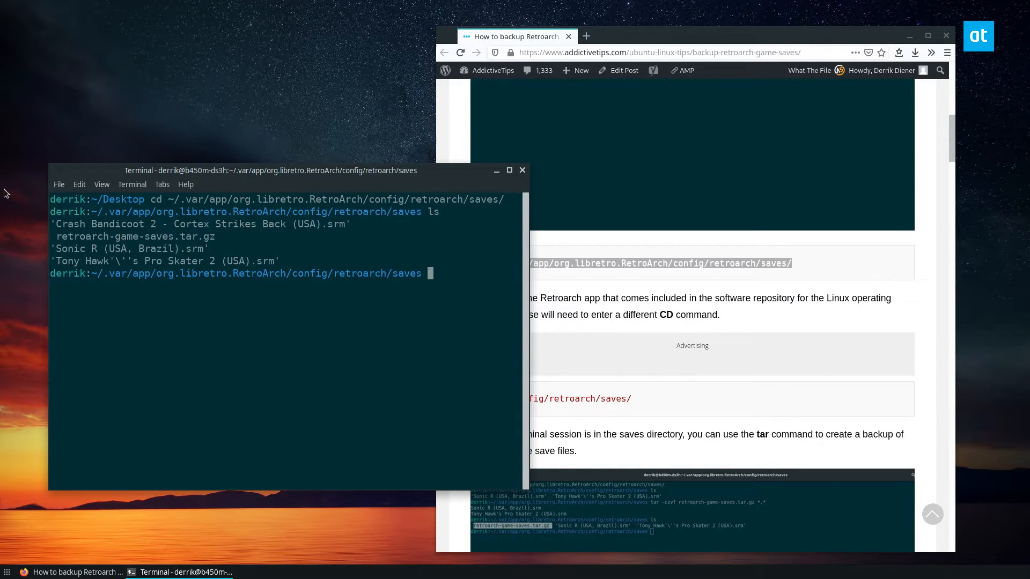
{"action": "mouse_move", "coordinate": [435, 316]}
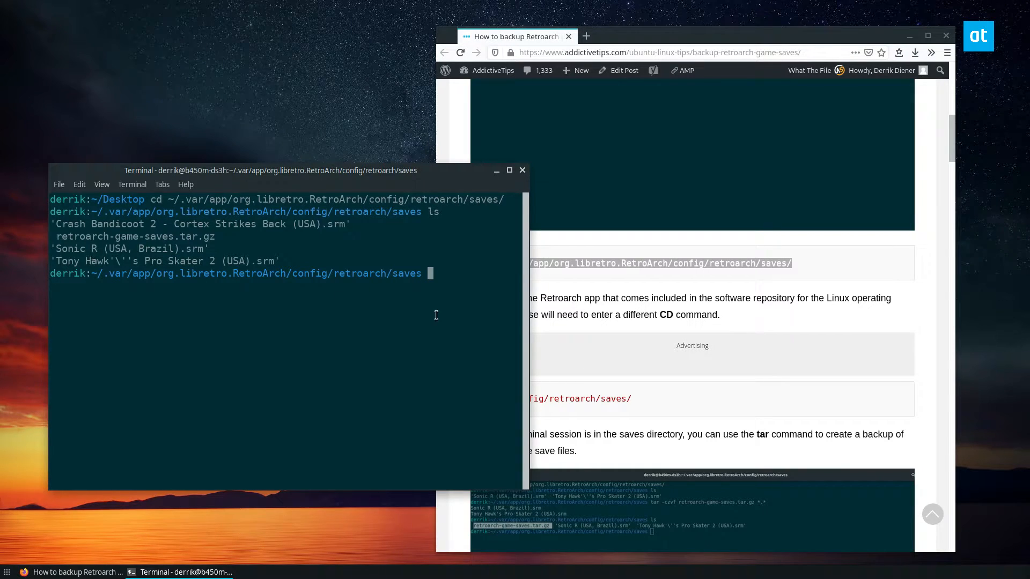
{"action": "mouse_move", "coordinate": [421, 273]}
{"action": "type", "text": "rm retroarch-game-saves.tar.gz"}
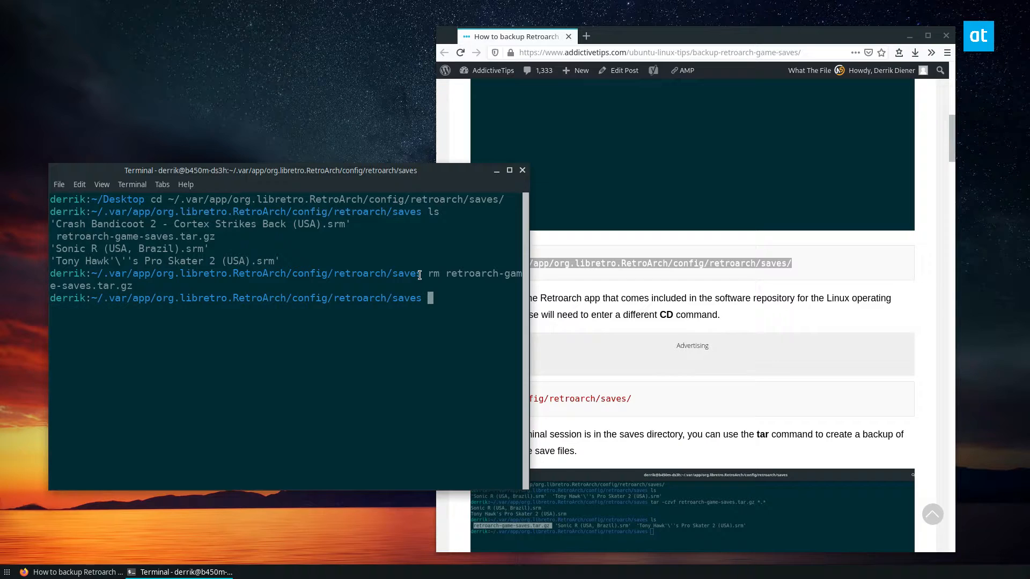
{"action": "key", "text": "Return"}
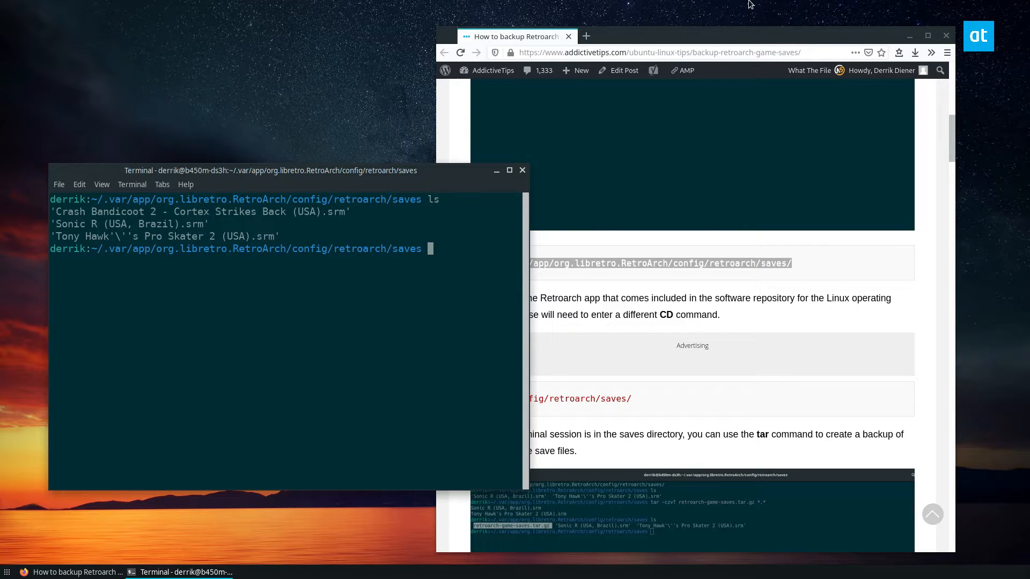
{"action": "scroll", "scroll_direction": "down", "scroll_amount": 3}
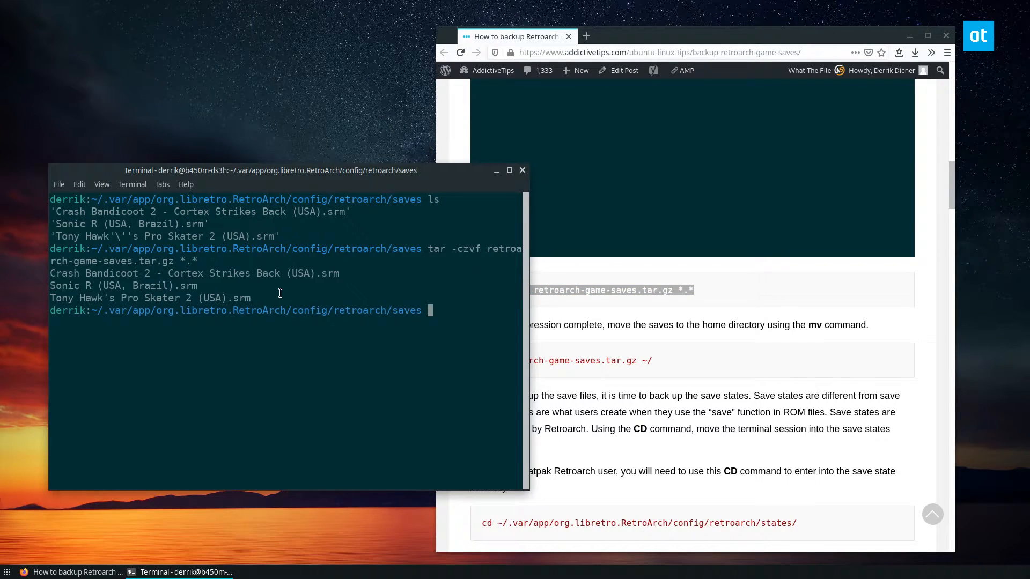
{"action": "key", "text": "Return"}
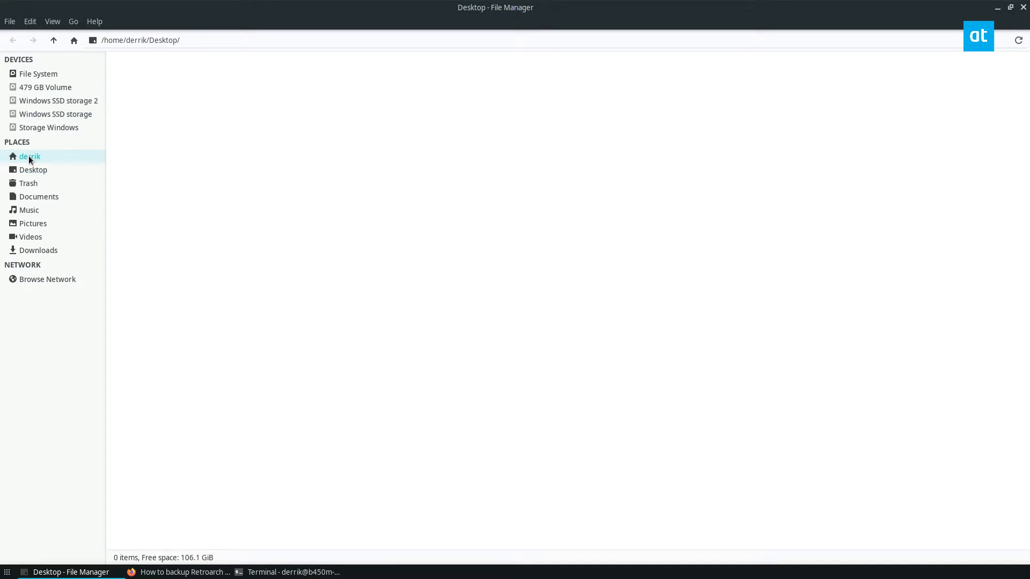
Step: In home, inspect retroarch-game-saves.tar.gz's three .srm files, then move it into Dropbox
{"action": "left_click", "coordinate": [30, 156]}
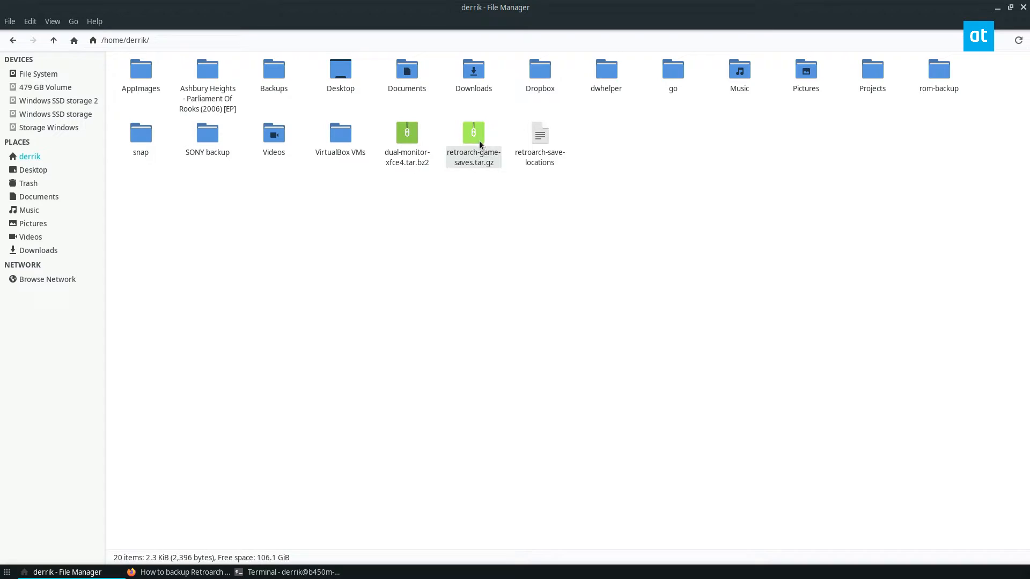
{"action": "double_click", "coordinate": [472, 132]}
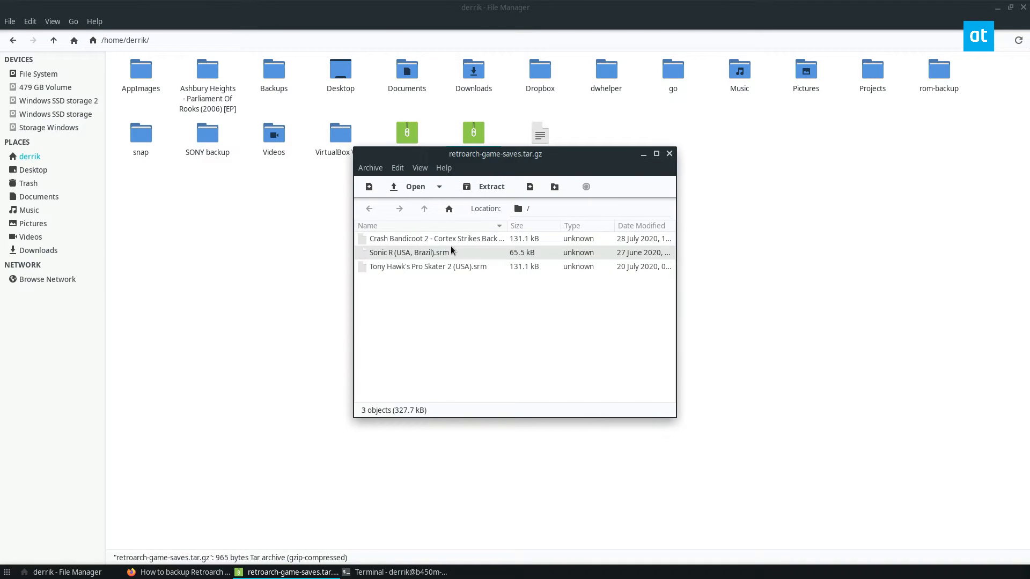
{"action": "left_click", "coordinate": [668, 153]}
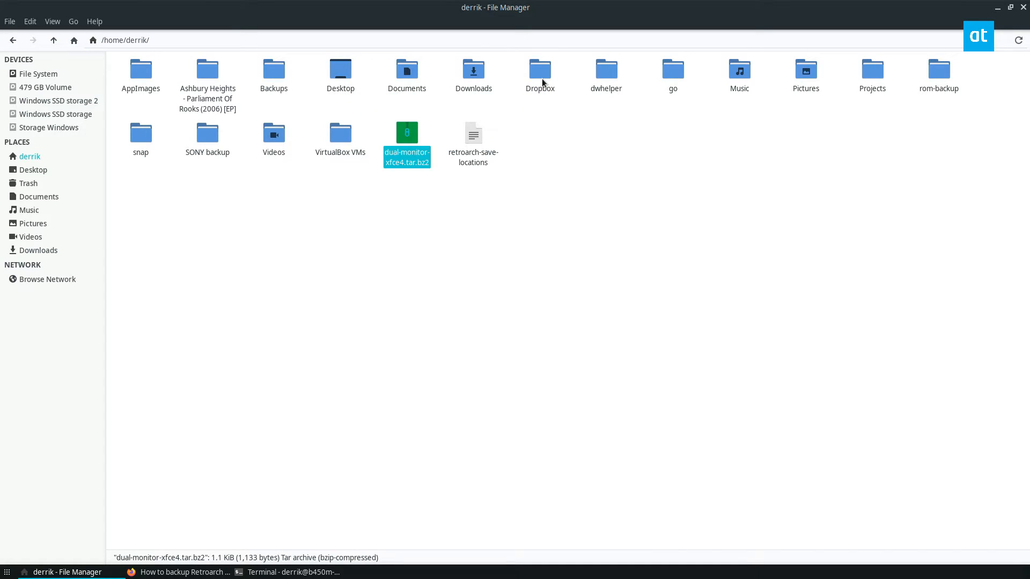
{"action": "double_click", "coordinate": [540, 69]}
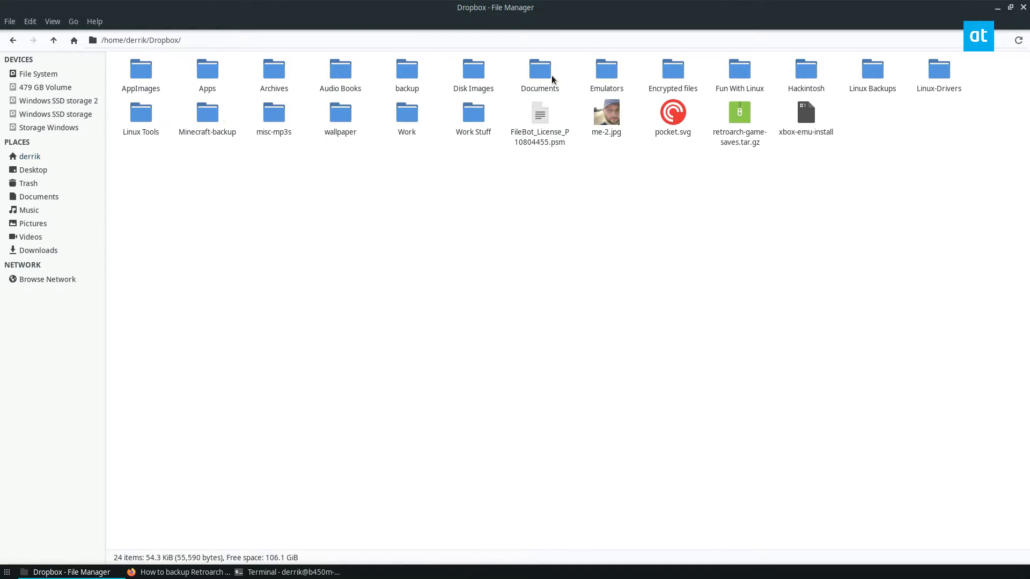
{"action": "left_click", "coordinate": [53, 40]}
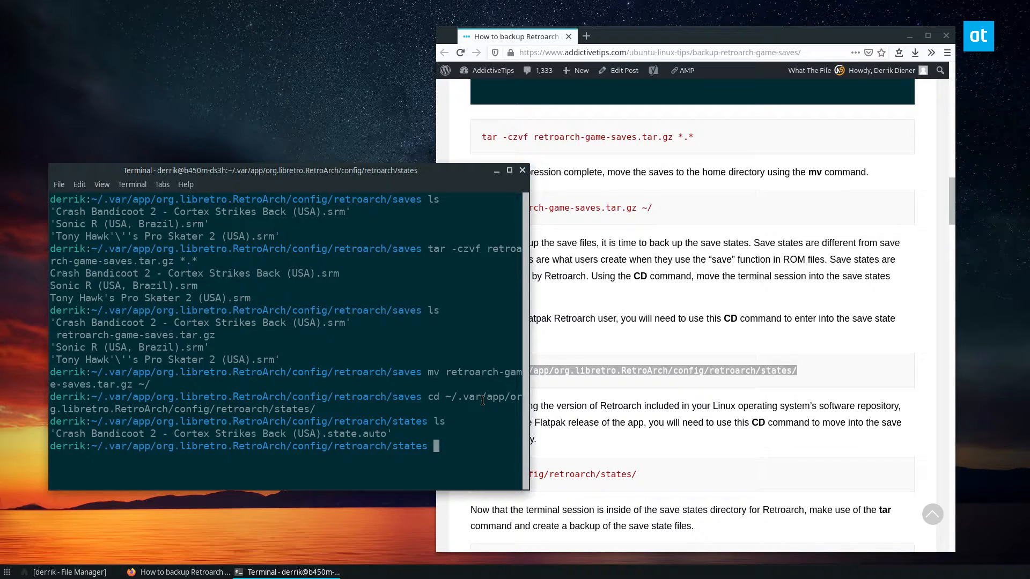
{"action": "mouse_move", "coordinate": [594, 444]}
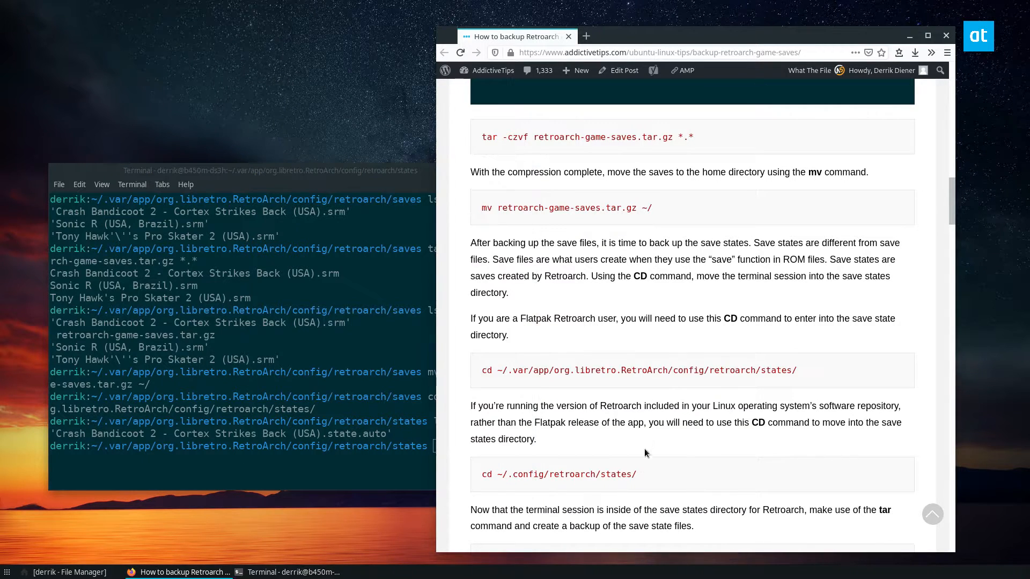
Step: Create retroarch-game-save-states.tar.gz from the Crash Bandicoot state and move it to home
{"action": "scroll", "scroll_direction": "down", "scroll_amount": 3}
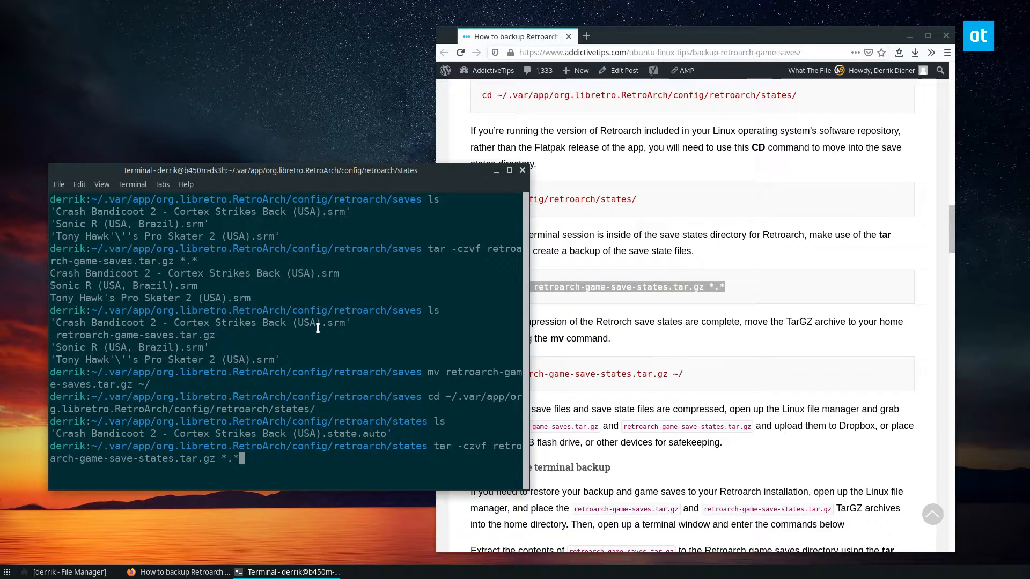
{"action": "key", "text": "Return"}
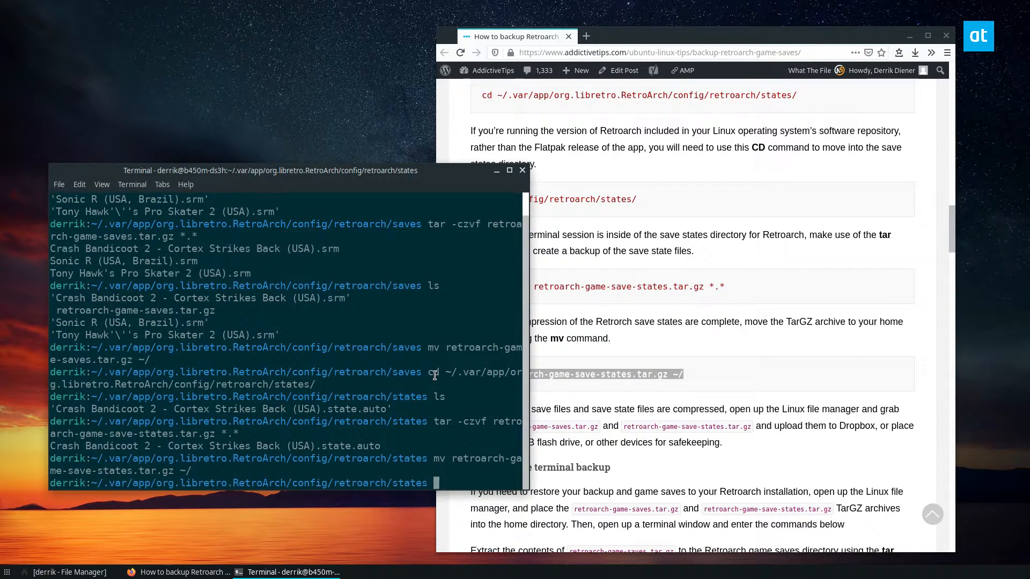
Step: In home, move retroarch-game-save-states.tar.gz into the Dropbox folder
{"action": "left_click", "coordinate": [62, 571]}
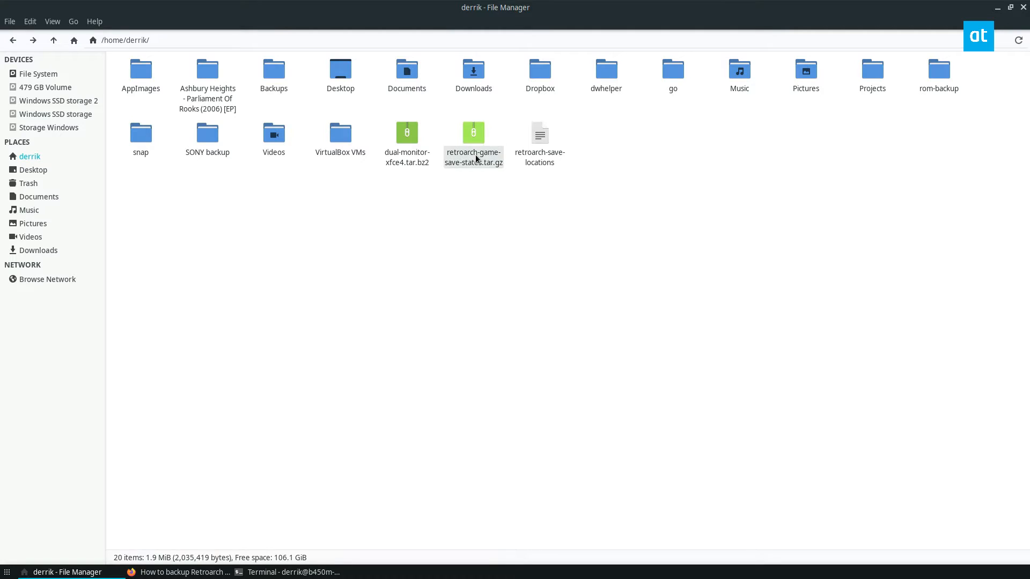
{"action": "double_click", "coordinate": [472, 133]}
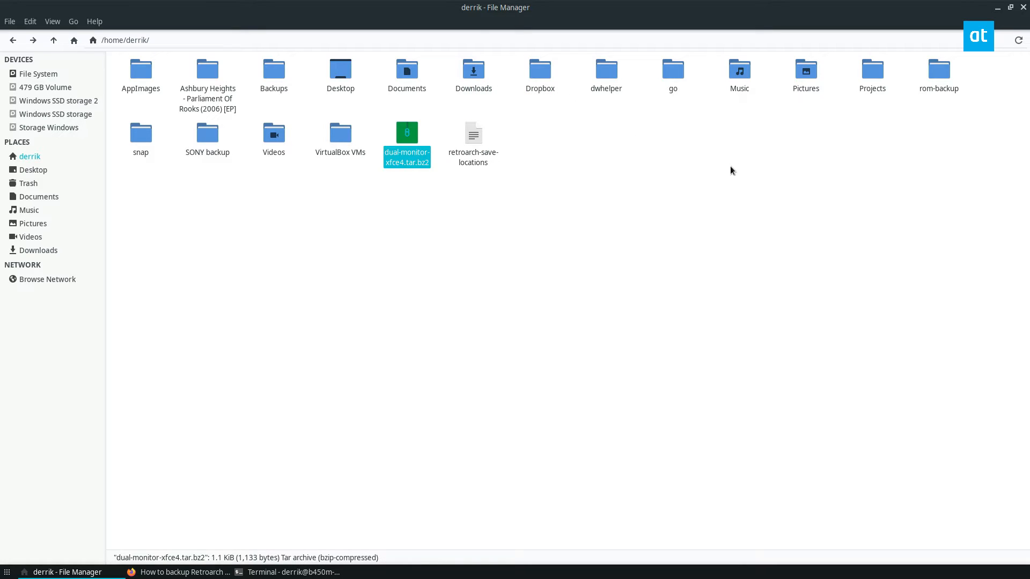
{"action": "left_click", "coordinate": [684, 196]}
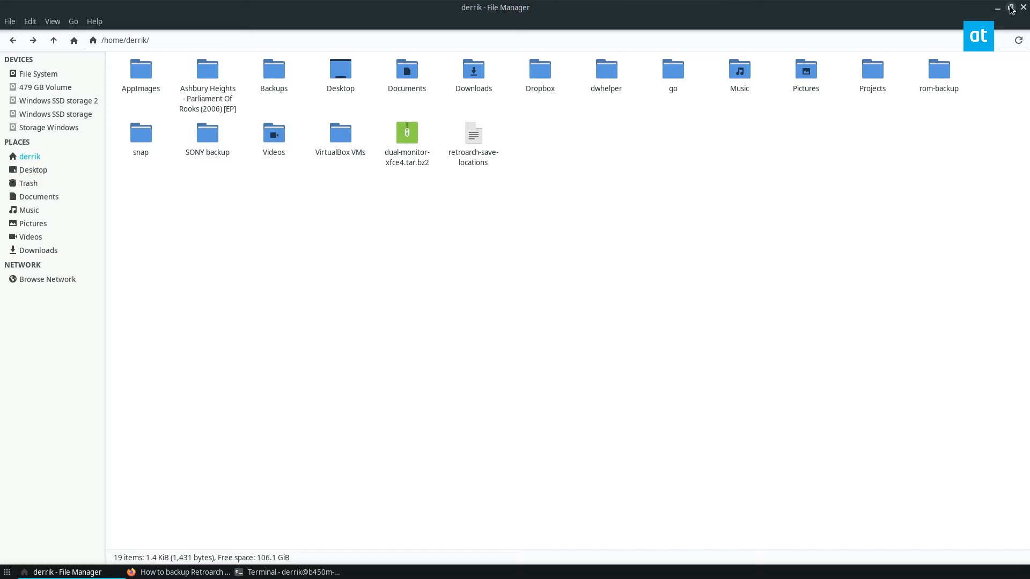
{"action": "left_click", "coordinate": [997, 8]}
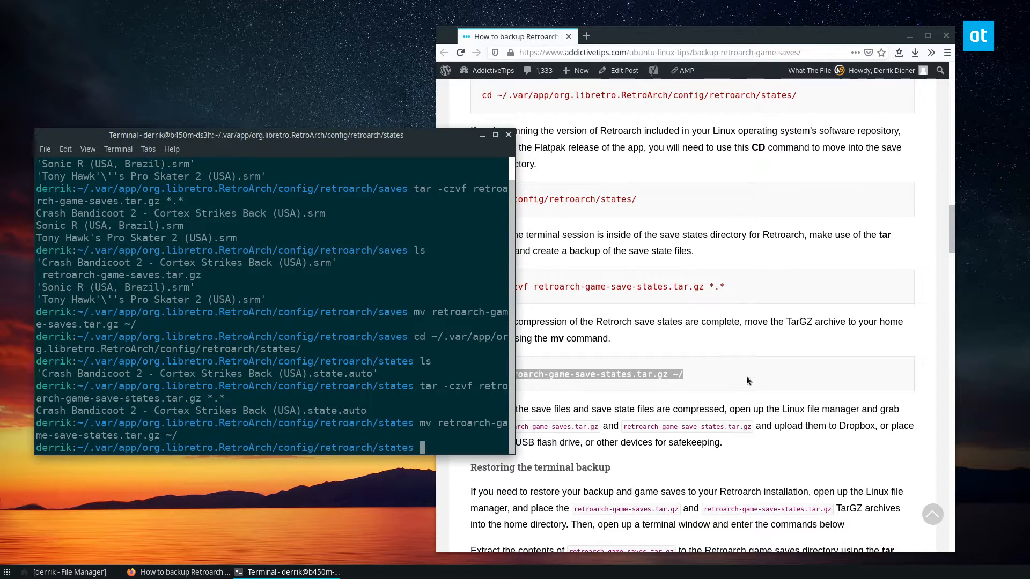
Step: Scroll to the article's restore section, then open Dropbox to confirm both archives
{"action": "scroll", "scroll_direction": "down", "scroll_amount": 3}
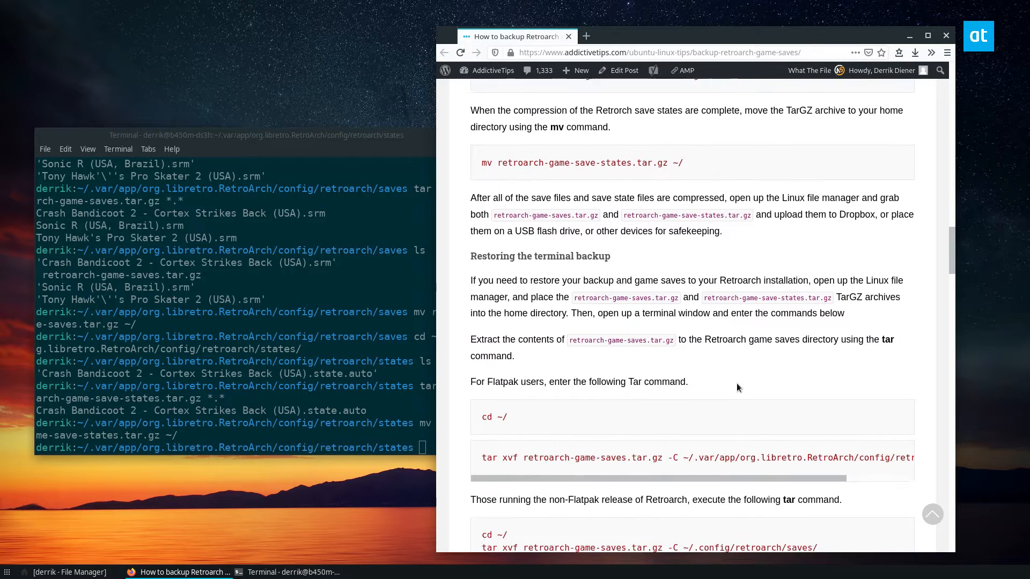
{"action": "scroll", "scroll_direction": "down", "scroll_amount": 3}
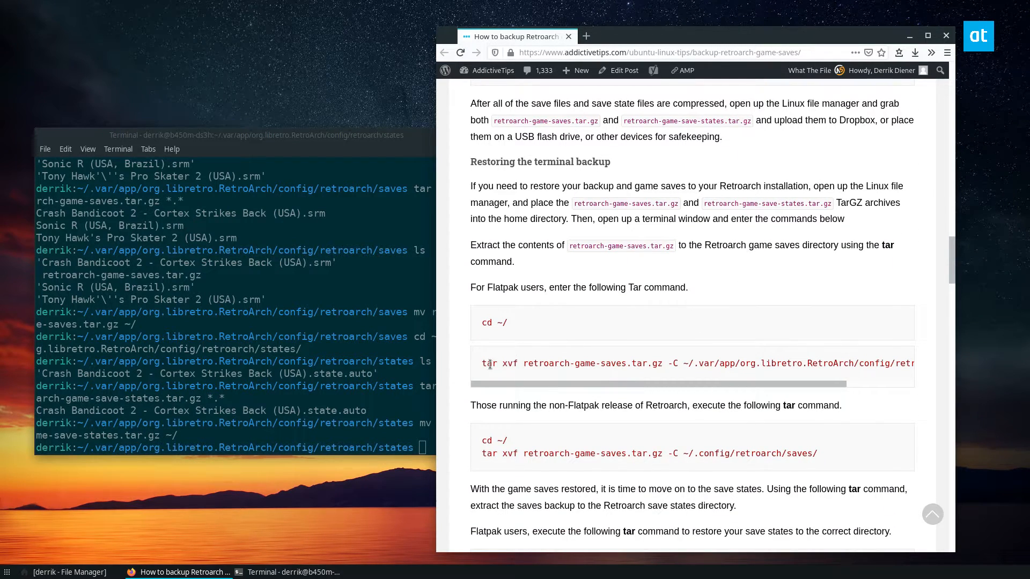
{"action": "left_click", "coordinate": [62, 572]}
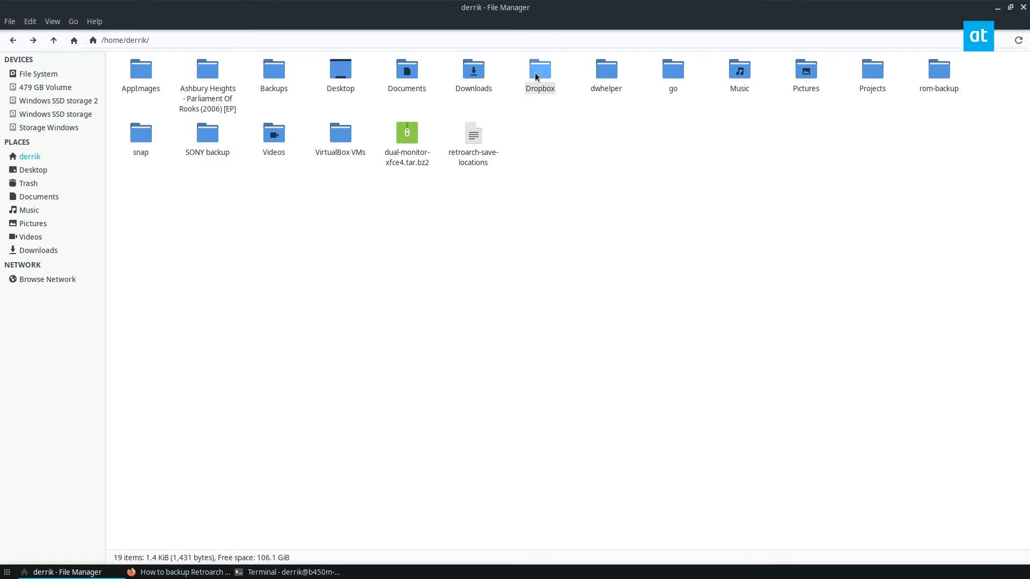
{"action": "double_click", "coordinate": [540, 69]}
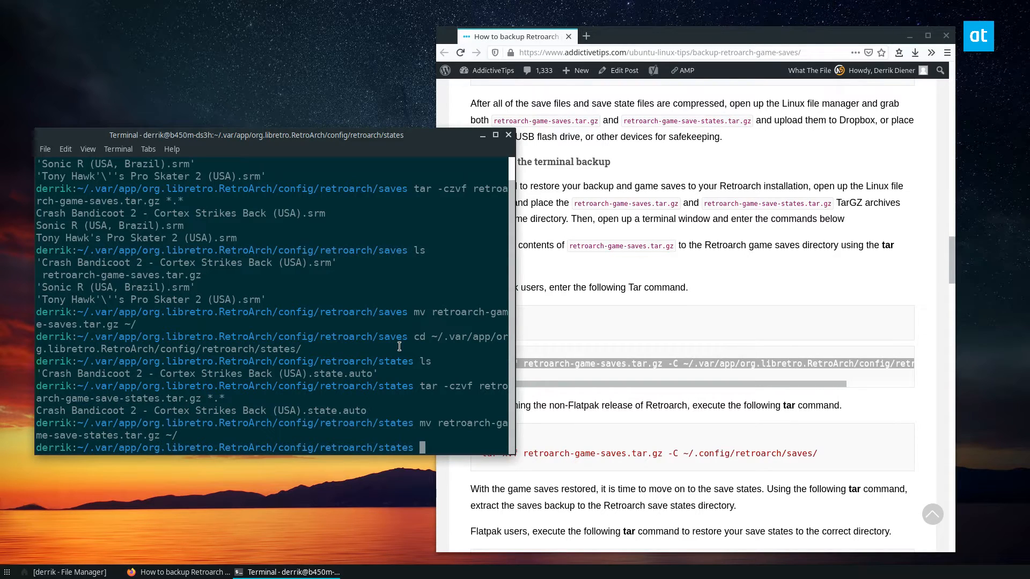
Step: From home, extract retroarch-game-saves.tar.gz into Retroarch's saves folder with tar xvf -C
{"action": "key", "text": "Return"}
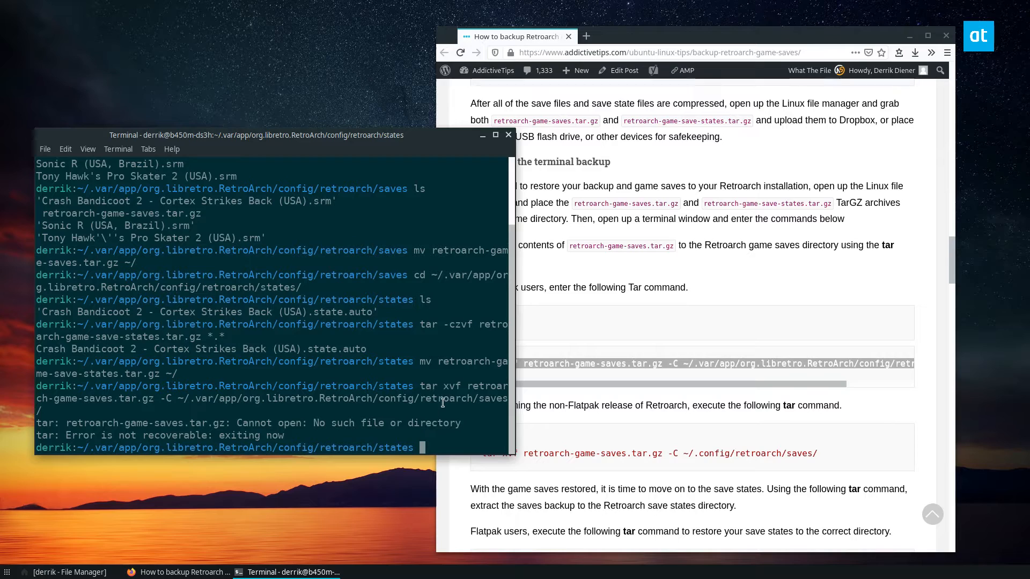
{"action": "type", "text": "cd ~"}
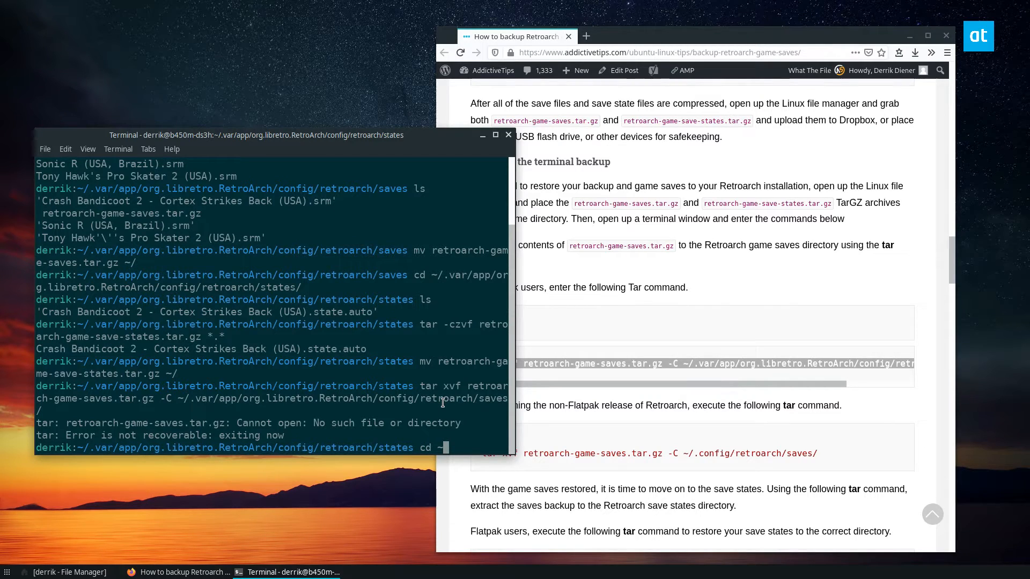
{"action": "key", "text": "Return"}
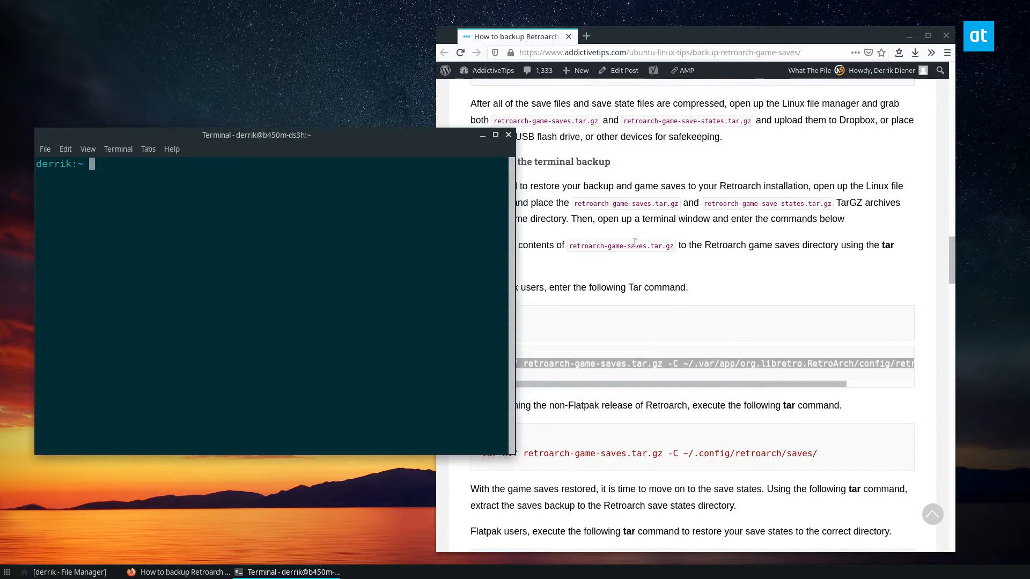
{"action": "type", "text": "tar xvf retroarch-game-saves.tar.gz -C ~/.var/app/org.libretro.RetroArch/config/retroarch/saves/"}
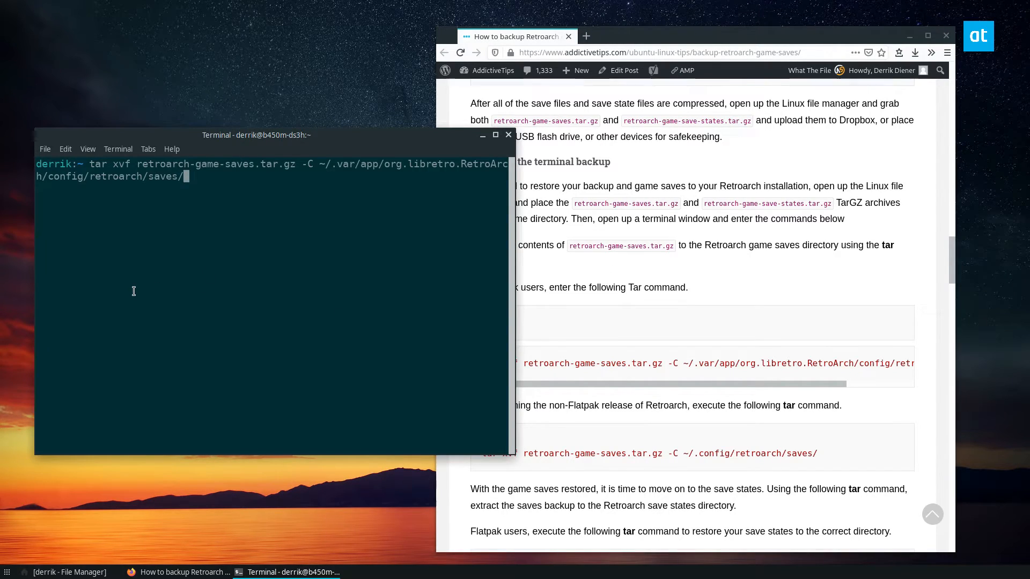
{"action": "key", "text": "Return"}
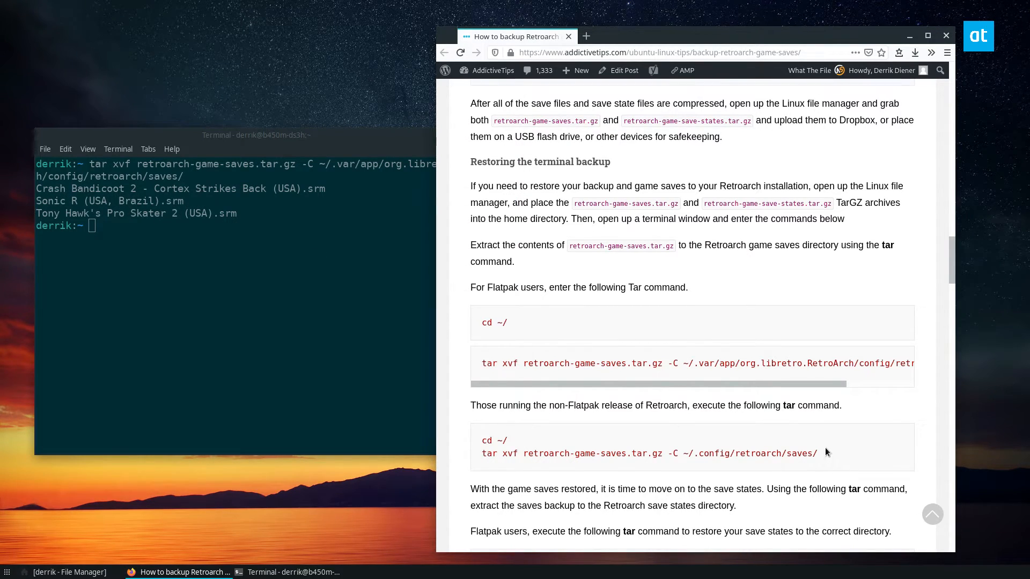
{"action": "scroll", "scroll_direction": "down", "scroll_amount": 3}
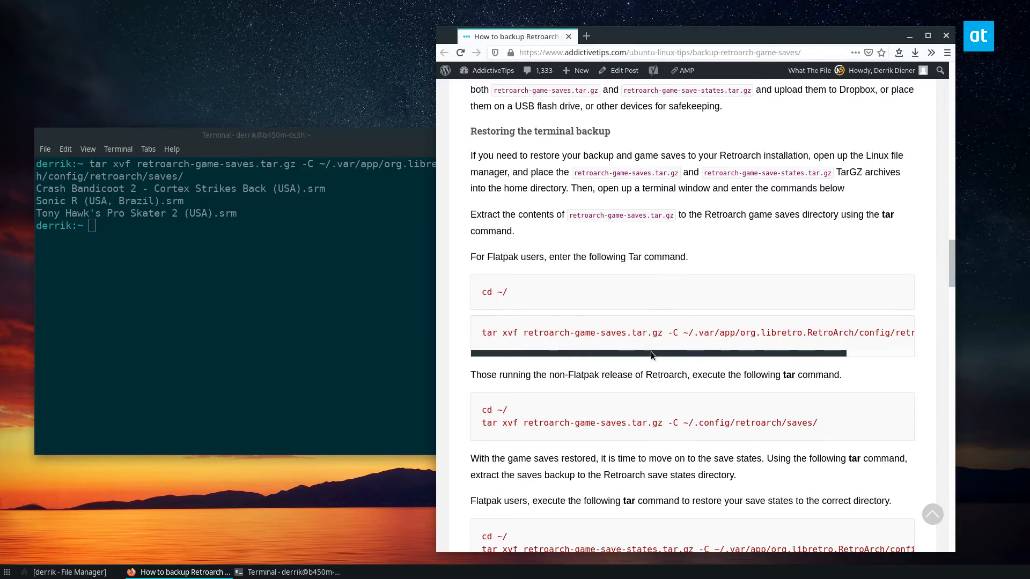
{"action": "scroll", "scroll_direction": "down", "scroll_amount": 3}
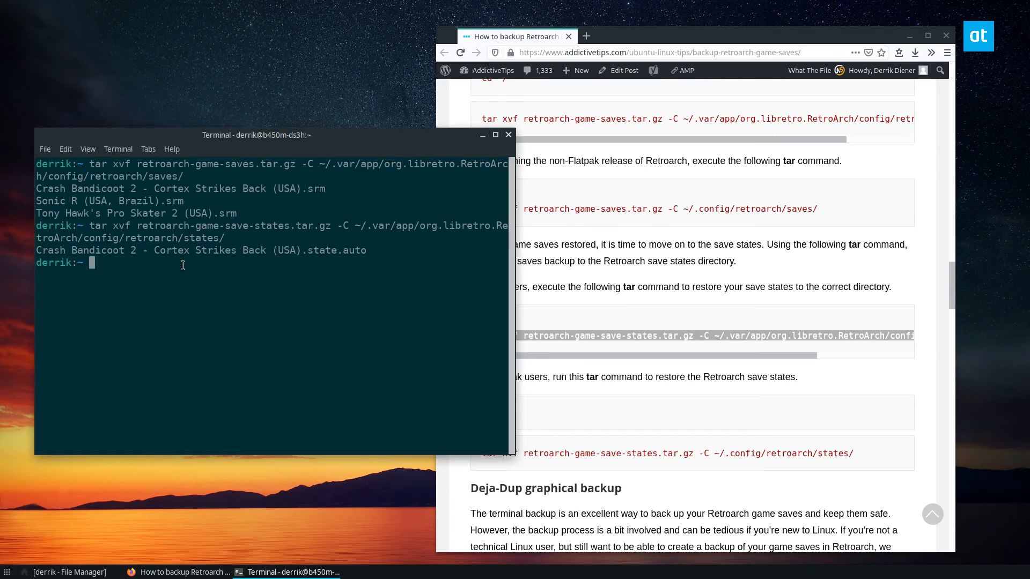
{"action": "mouse_move", "coordinate": [372, 231]}
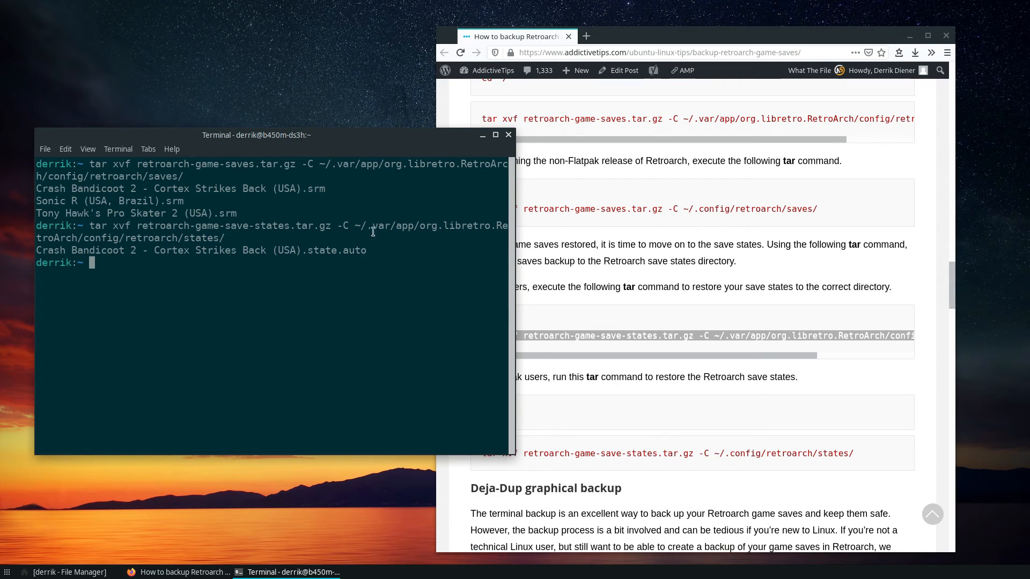
{"action": "mouse_move", "coordinate": [368, 313]}
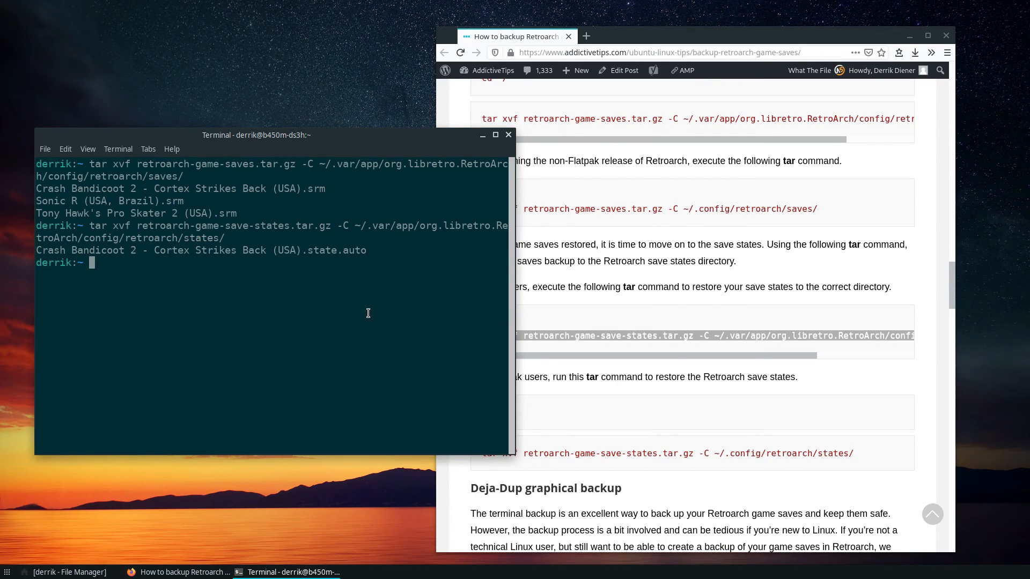
{"action": "mouse_move", "coordinate": [362, 327]}
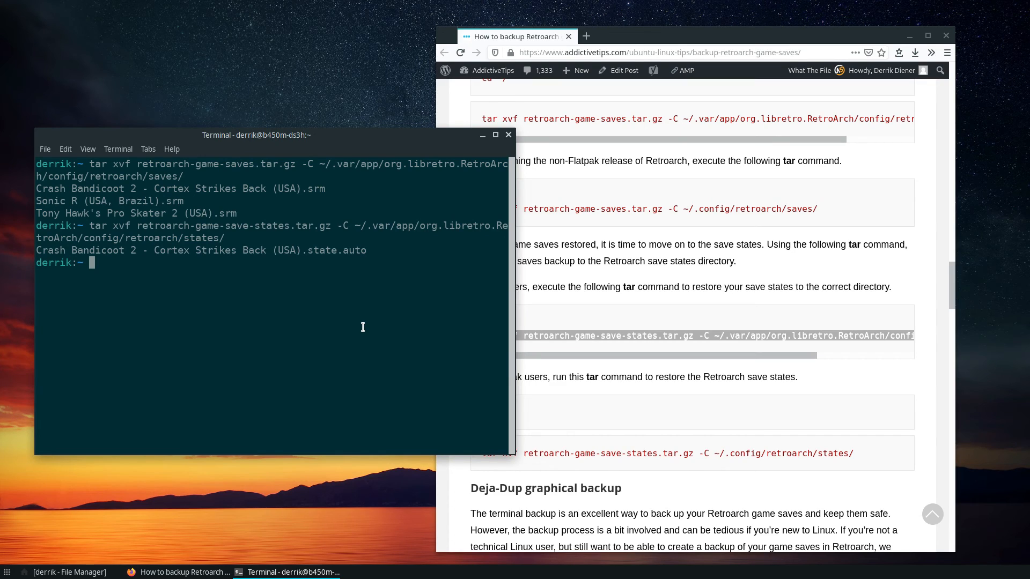